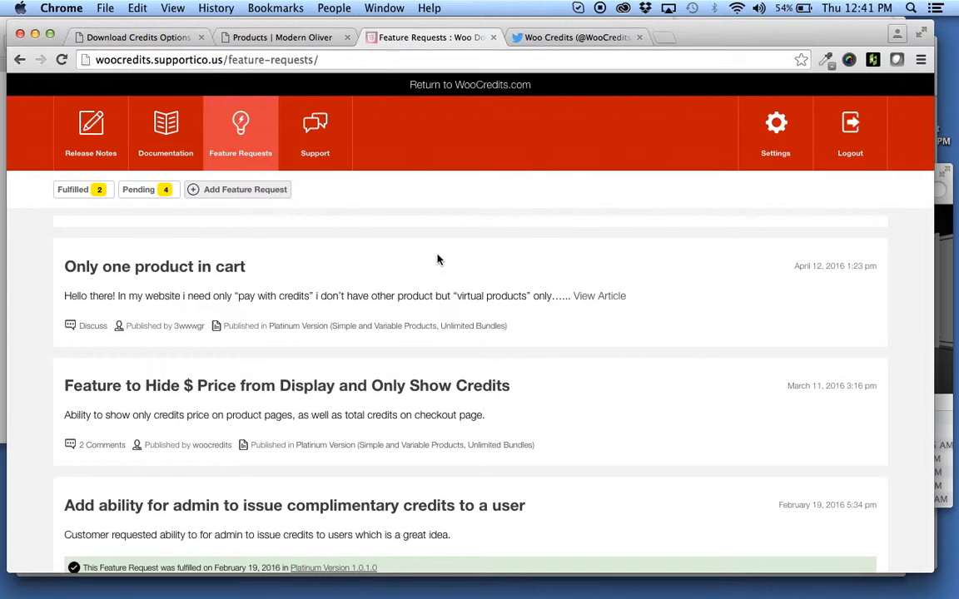
pyautogui.moveTo(239, 390)
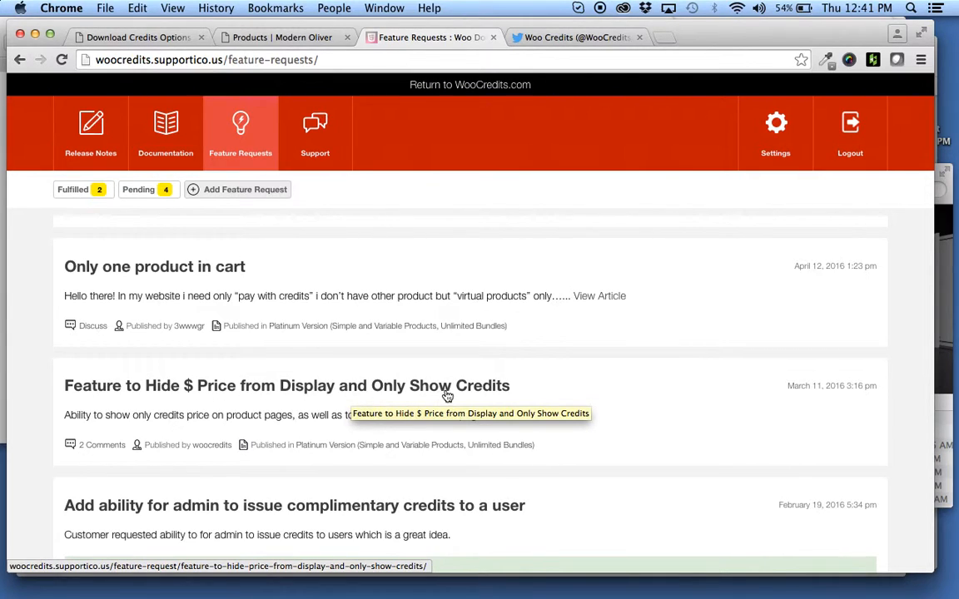
pyautogui.moveTo(556, 391)
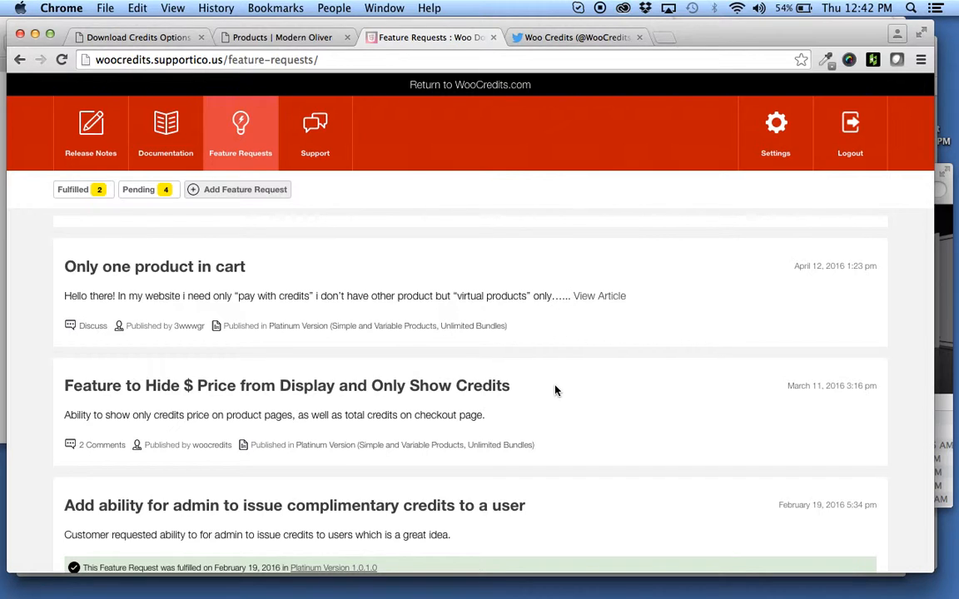
# - Tick 'Hide $ Prices for Credit Products' in Download Credits Options, save, and view the shop
pyautogui.click(133, 36)
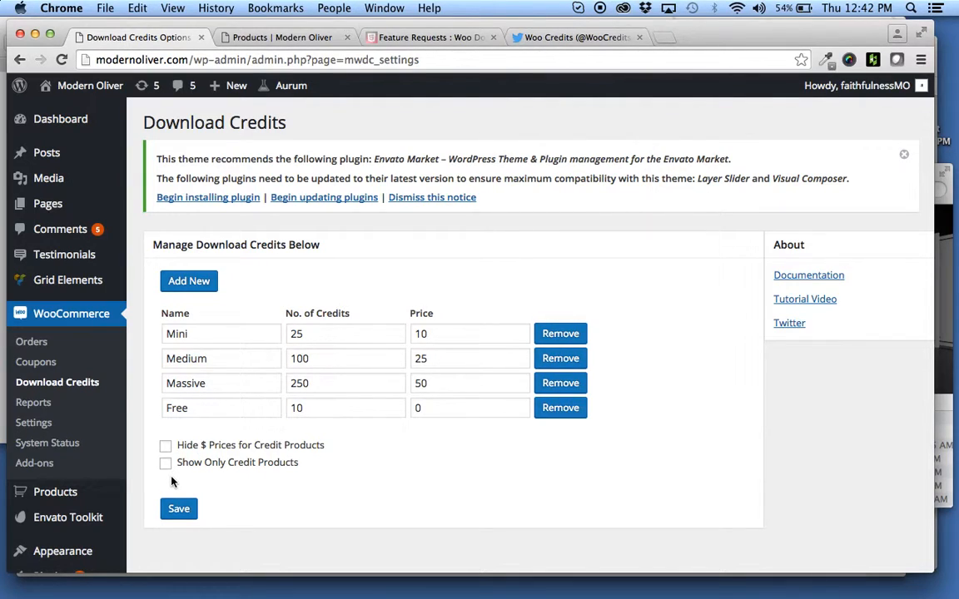
pyautogui.click(165, 446)
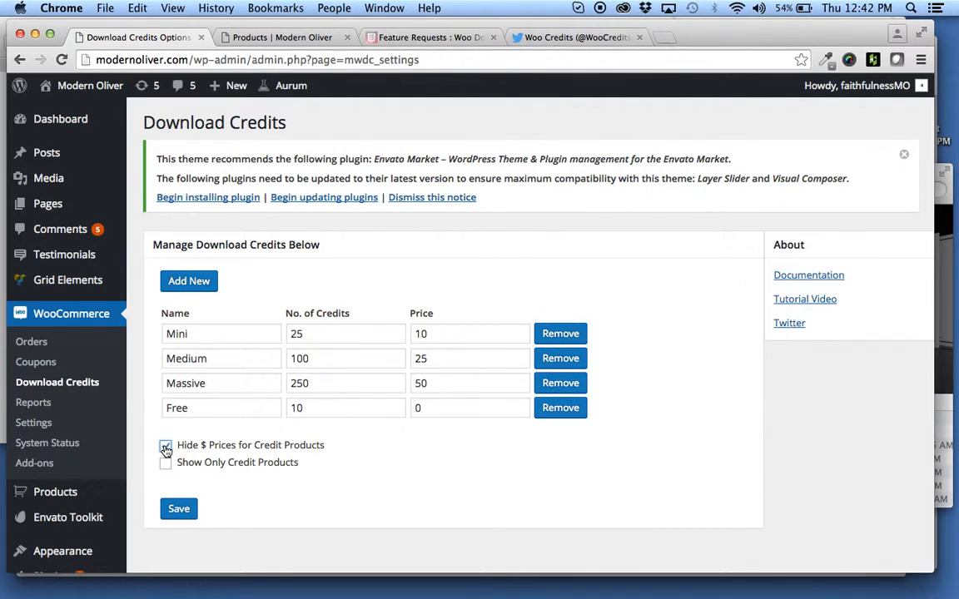
pyautogui.click(165, 445)
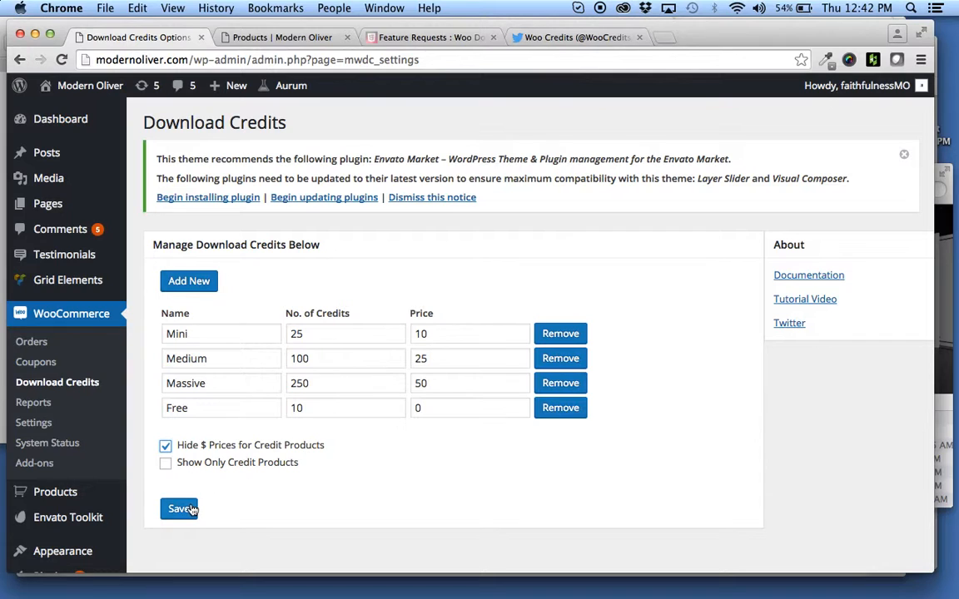
pyautogui.click(281, 37)
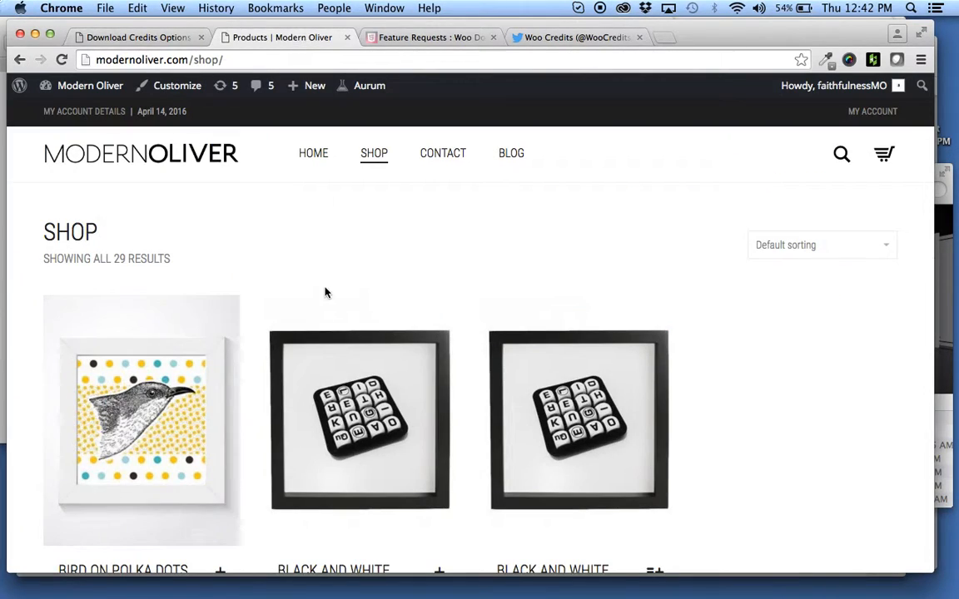
# - Reload the shop so WDC TEST products show credit prices, then open WDC TEST 1
pyautogui.scroll(-3)
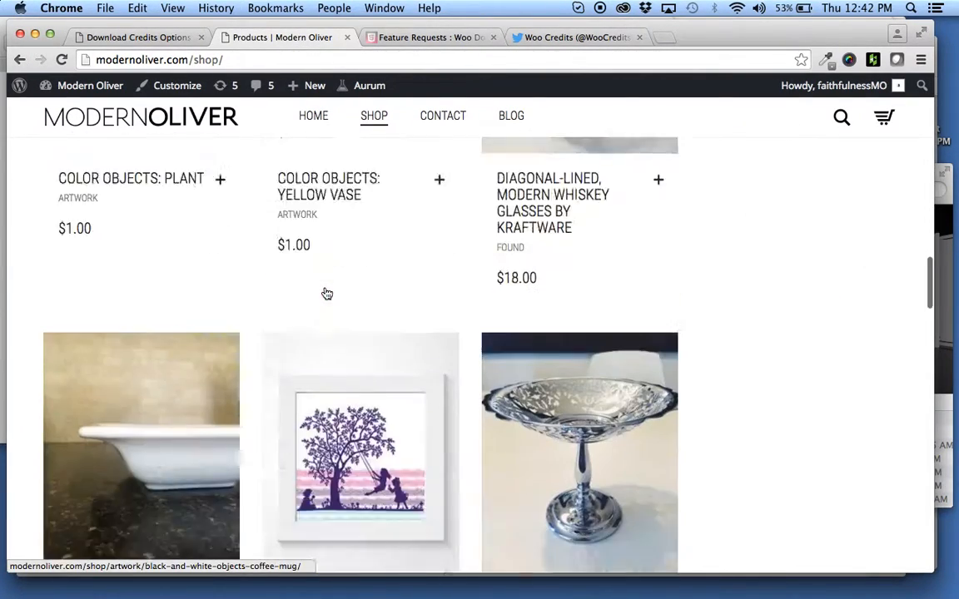
pyautogui.scroll(-3)
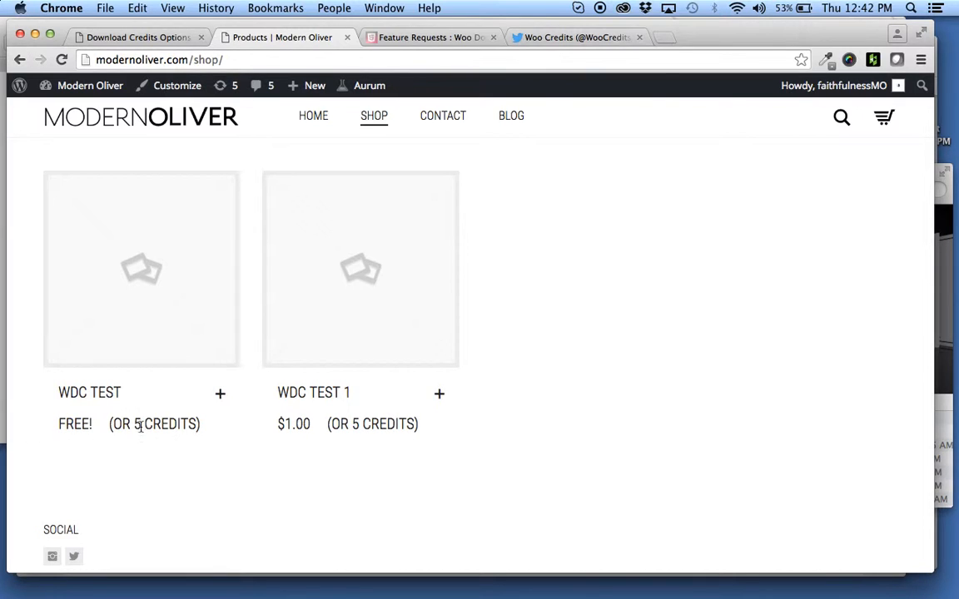
pyautogui.click(138, 36)
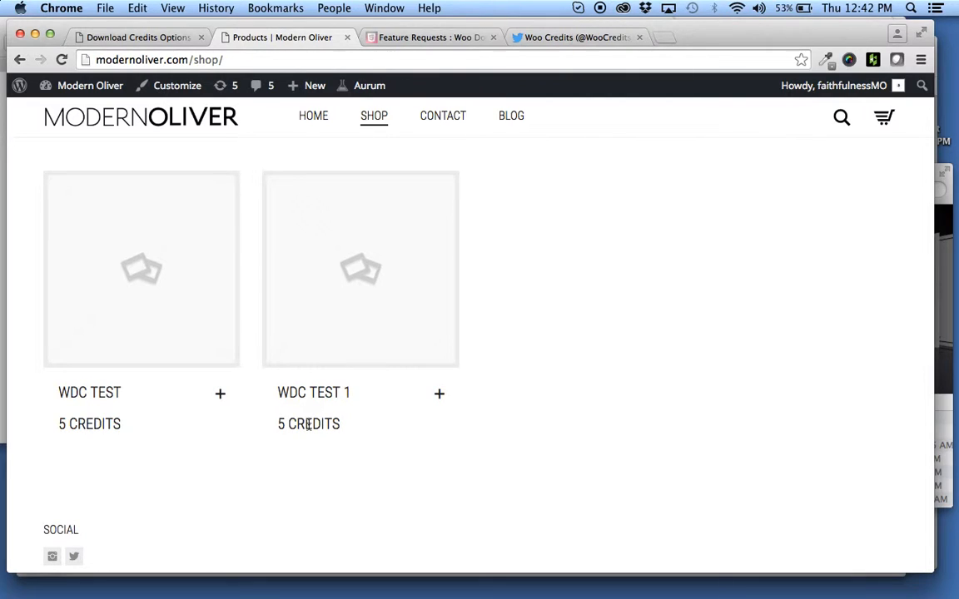
pyautogui.click(360, 269)
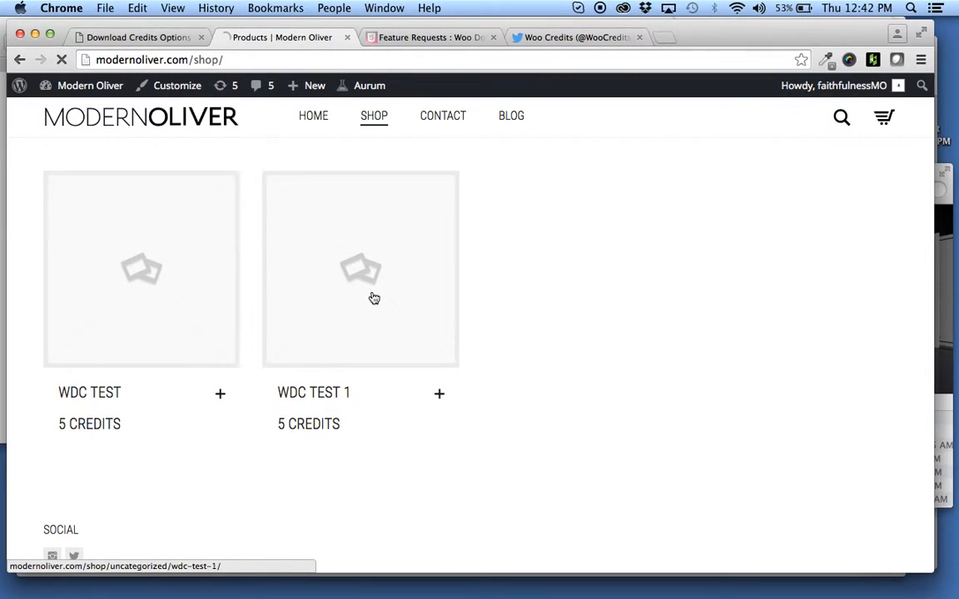
pyautogui.click(361, 269)
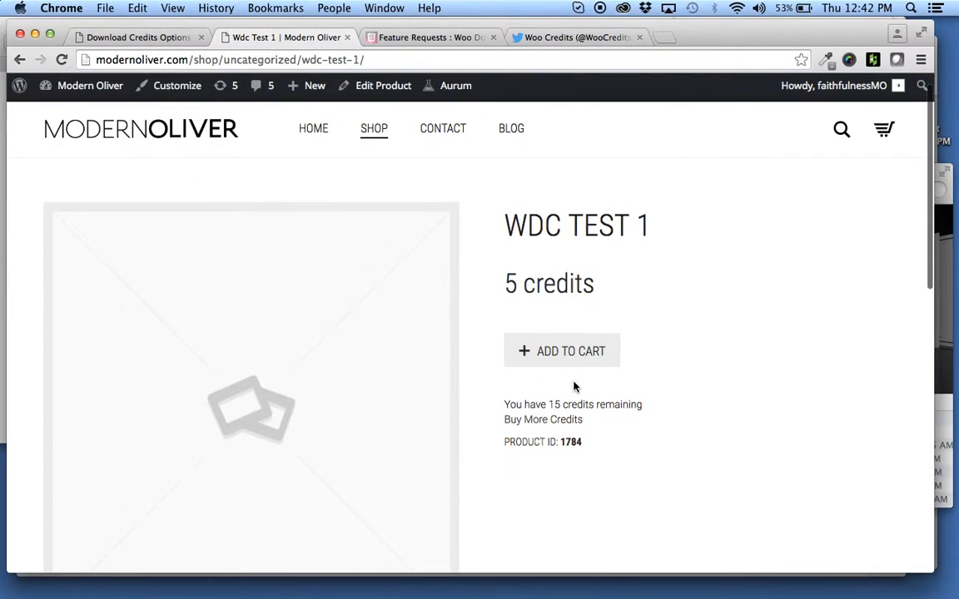
# - Add WDC TEST 1 to the cart and proceed to checkout totaling 5 credits
pyautogui.click(562, 350)
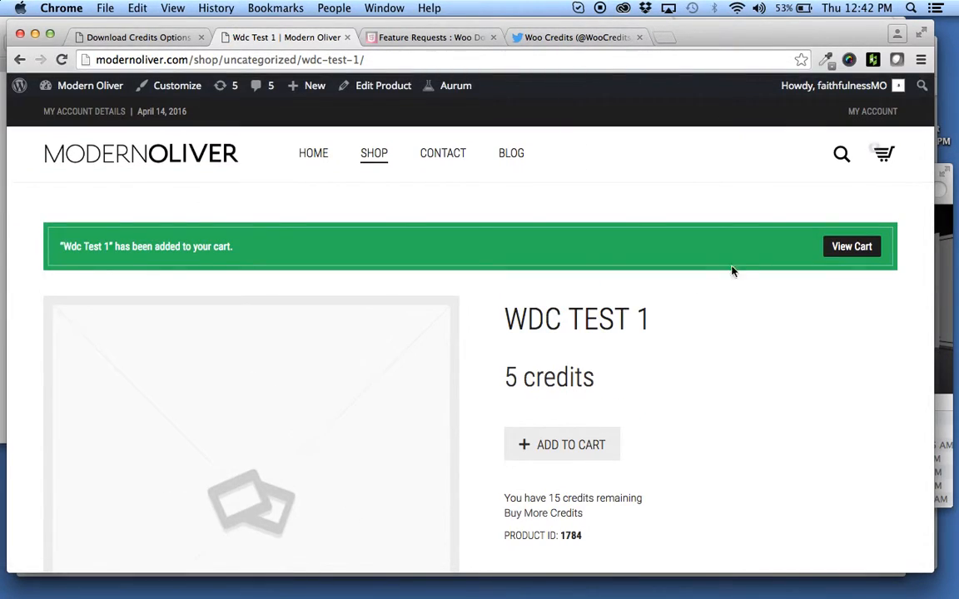
pyautogui.click(850, 246)
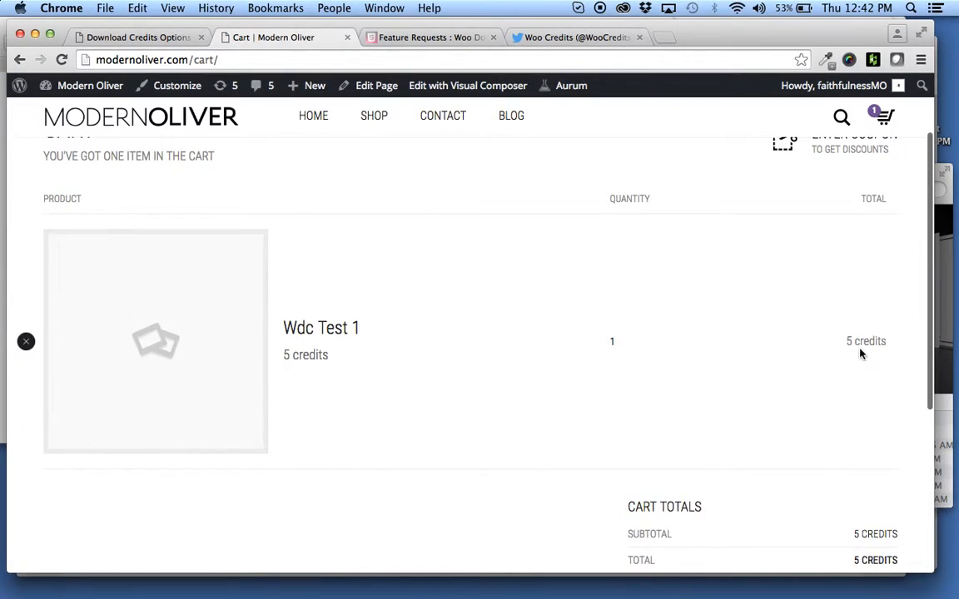
pyautogui.scroll(-3)
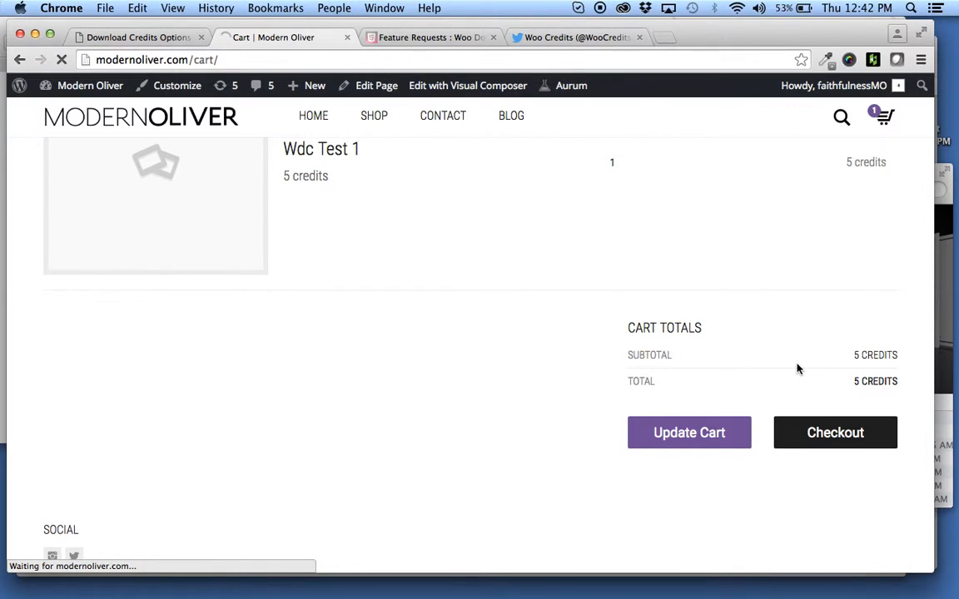
pyautogui.click(835, 432)
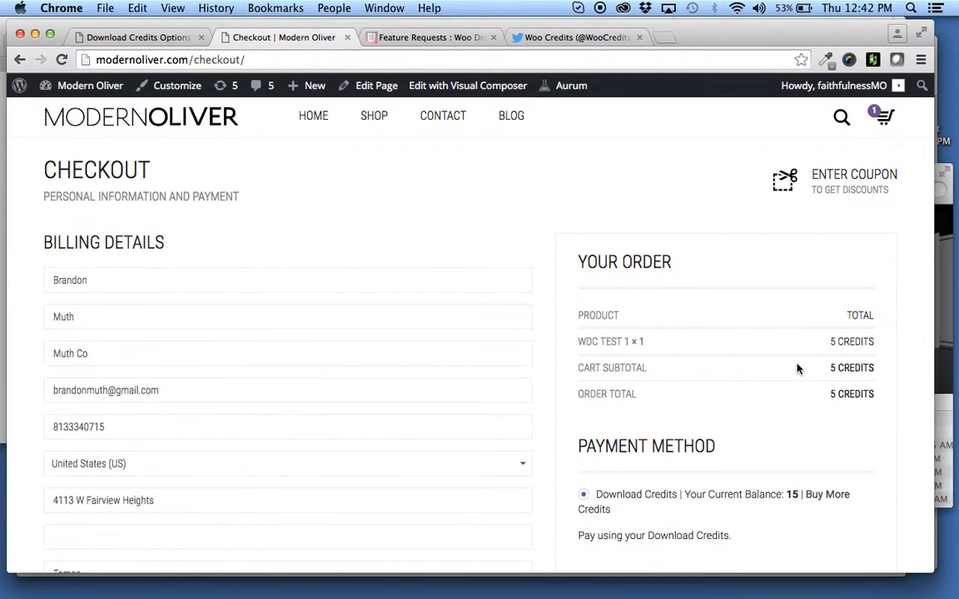
pyautogui.scroll(-3)
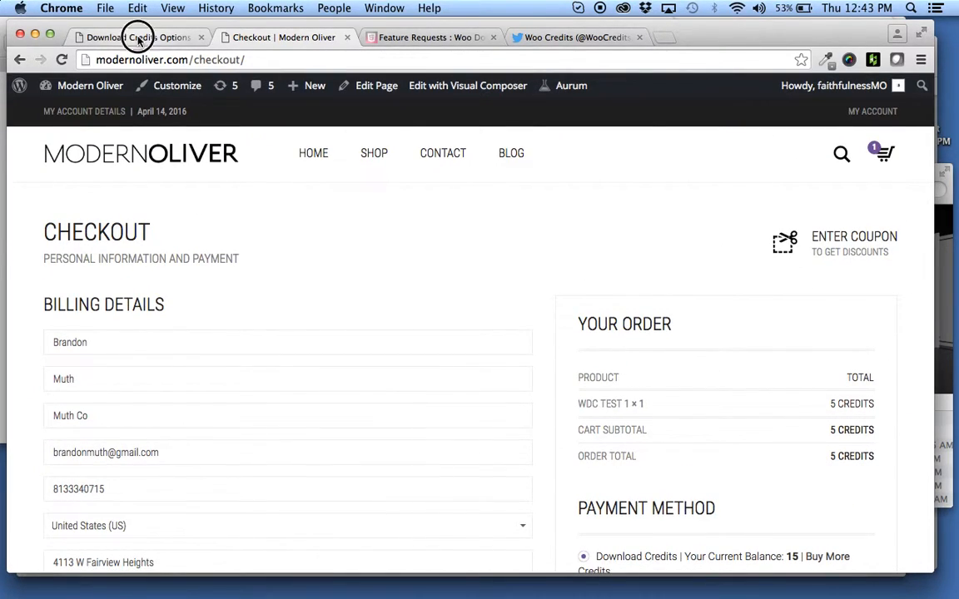
# - Browse the shop's mixed dollar and credit products, then return to Download Credits Options
pyautogui.click(137, 37)
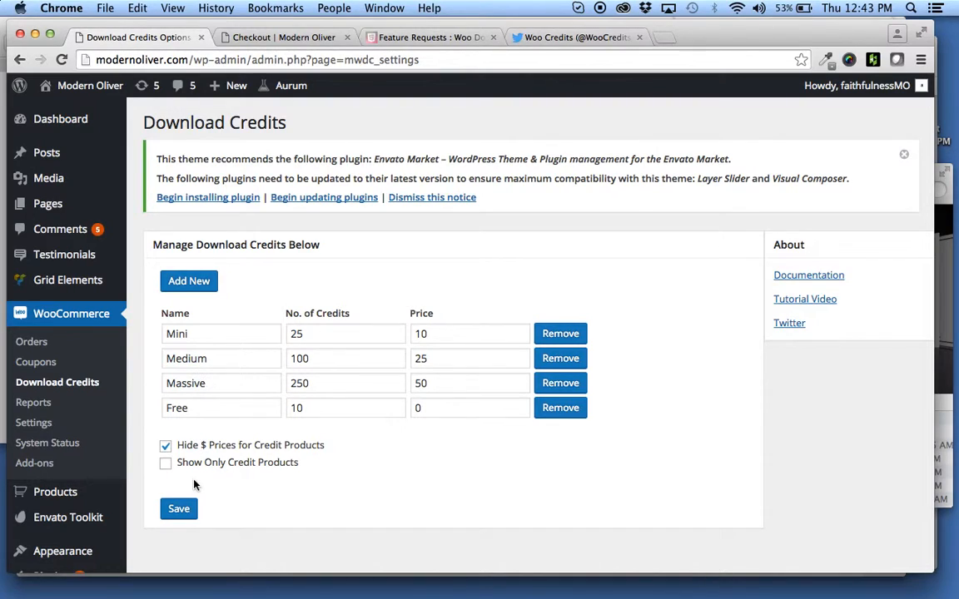
pyautogui.click(283, 36)
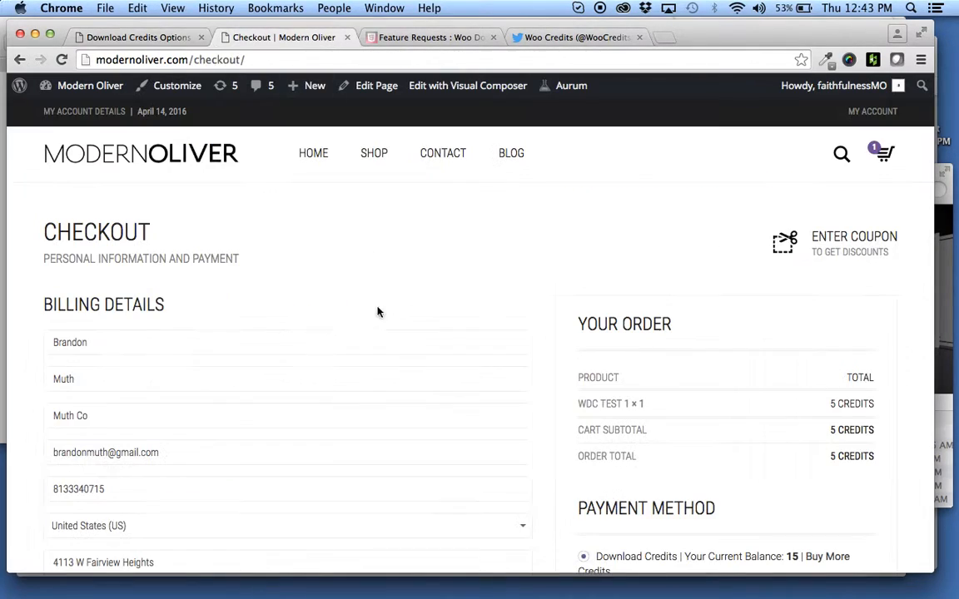
pyautogui.click(374, 153)
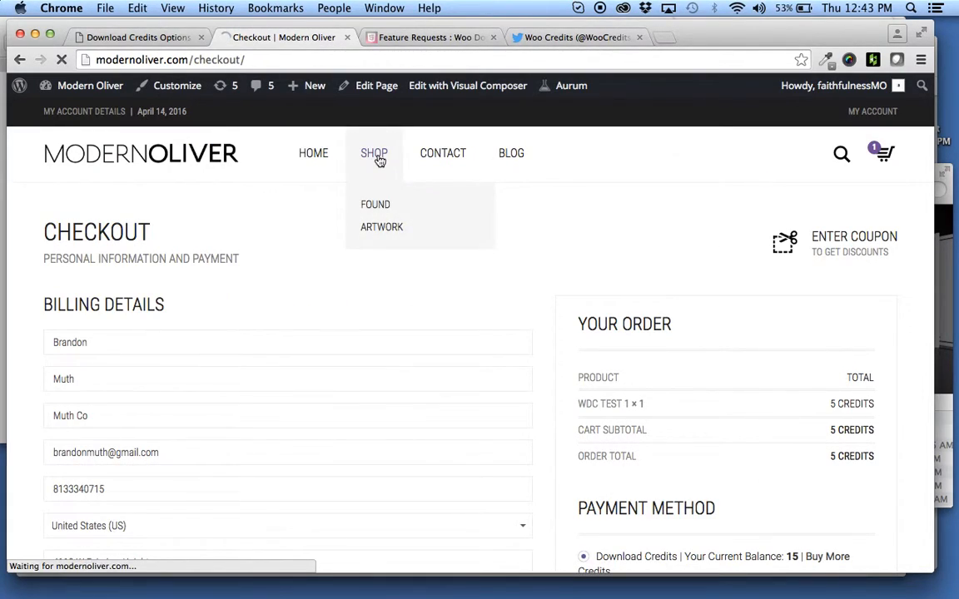
pyautogui.click(373, 152)
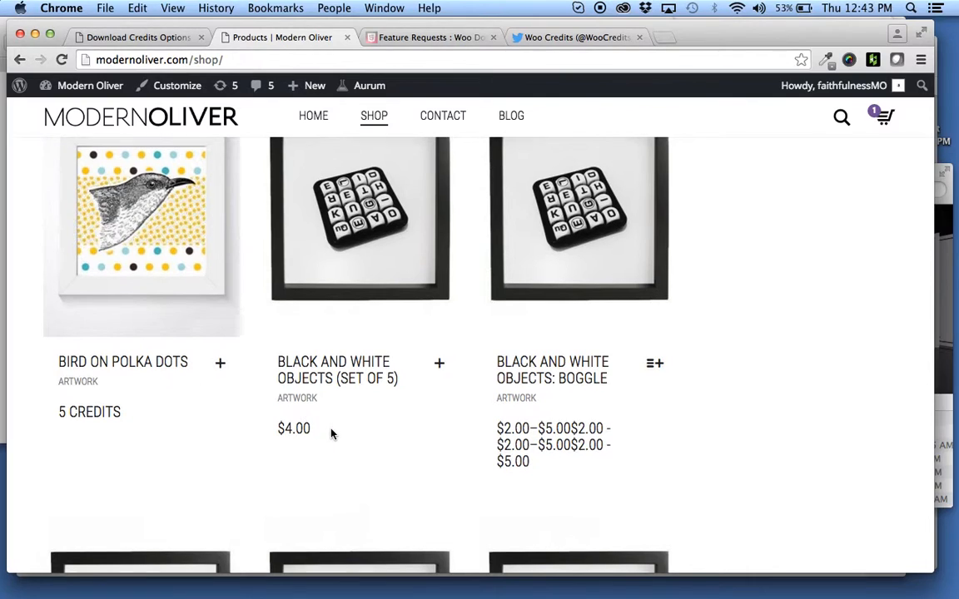
pyautogui.scroll(-3)
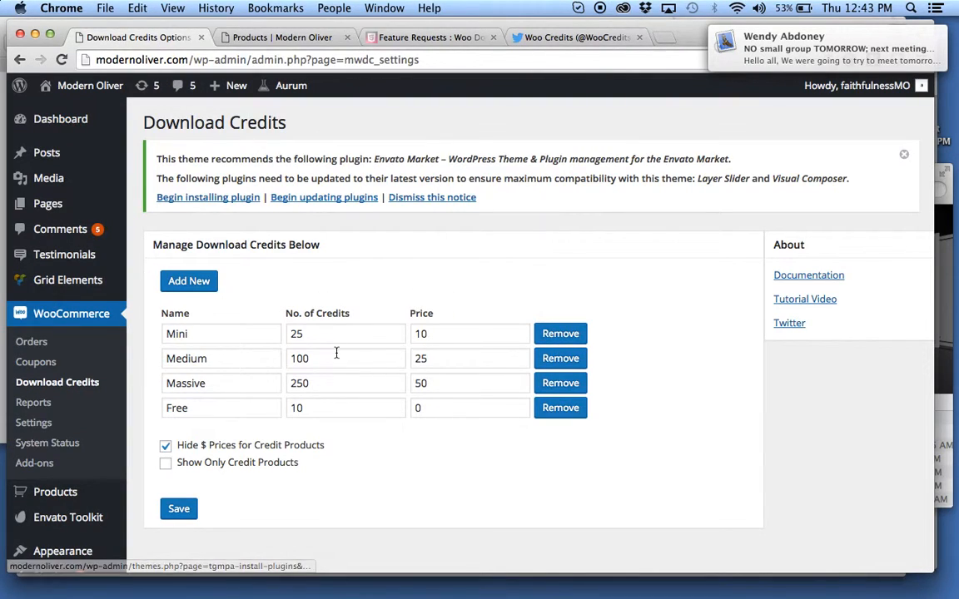
# - Tick 'Show Only Credit Products', save the settings, and go back to the shop
pyautogui.click(165, 462)
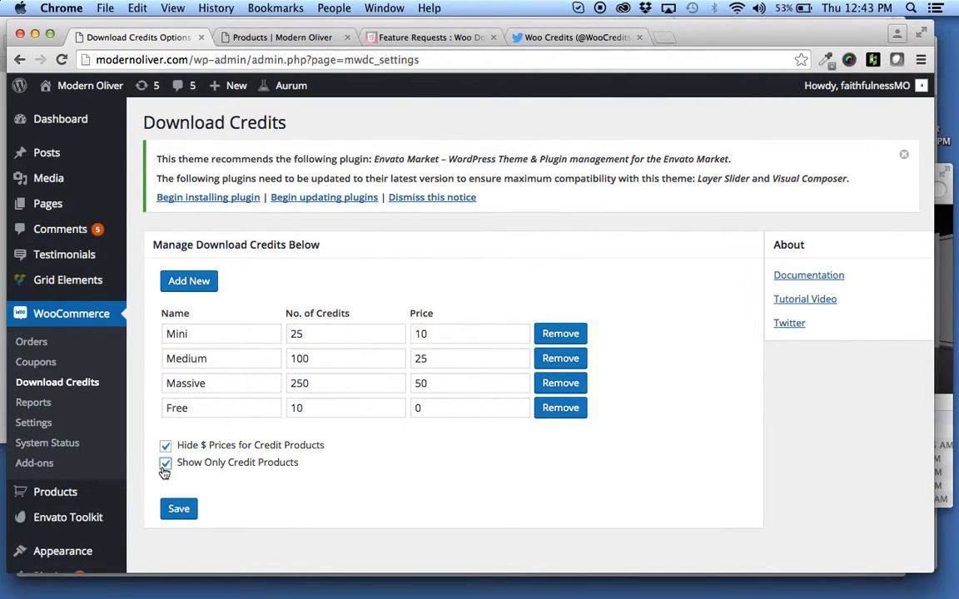
pyautogui.click(178, 508)
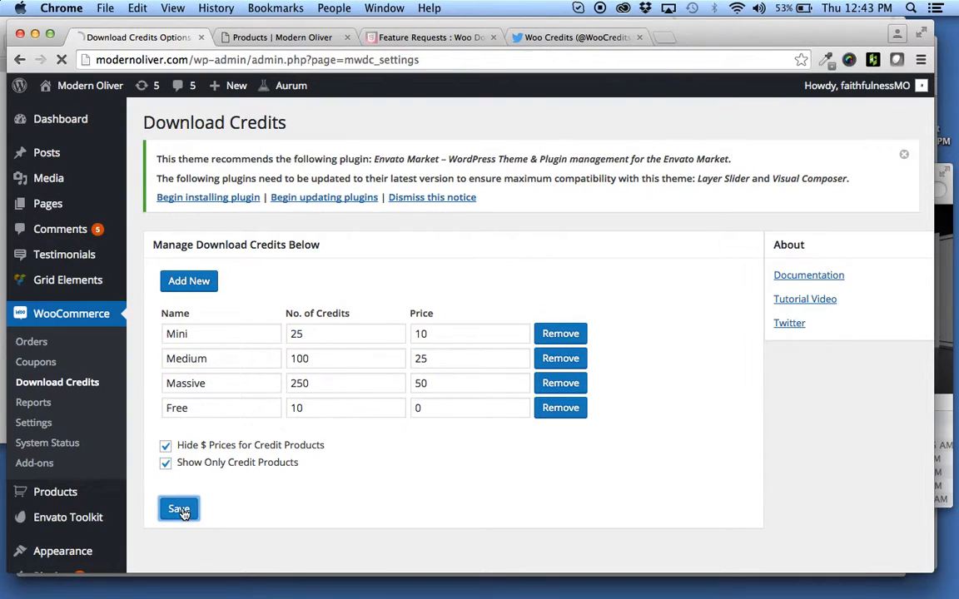
pyautogui.click(283, 37)
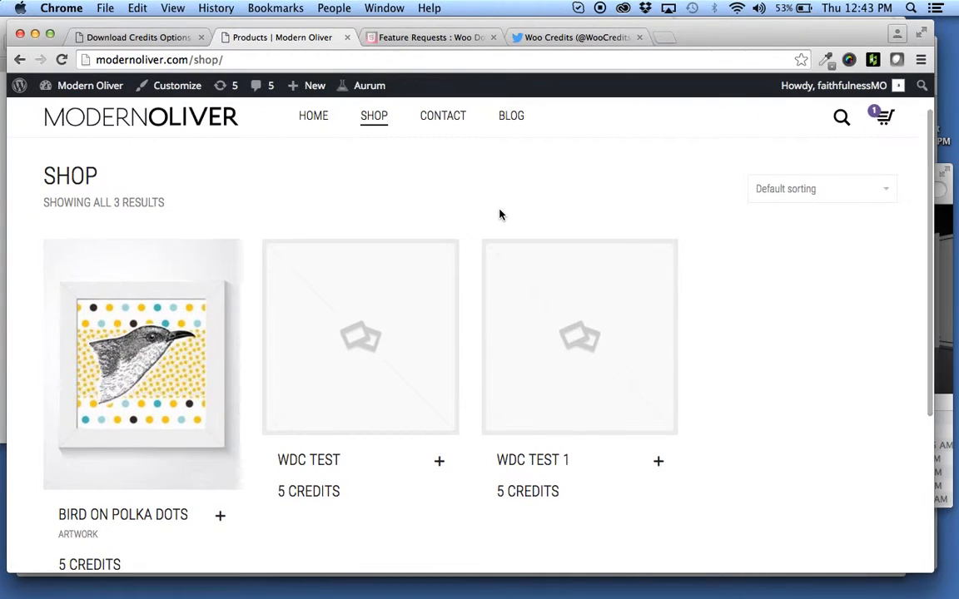
# - Confirm the shop lists only three credit products and open WDC TEST priced at 5 credits
pyautogui.scroll(-3)
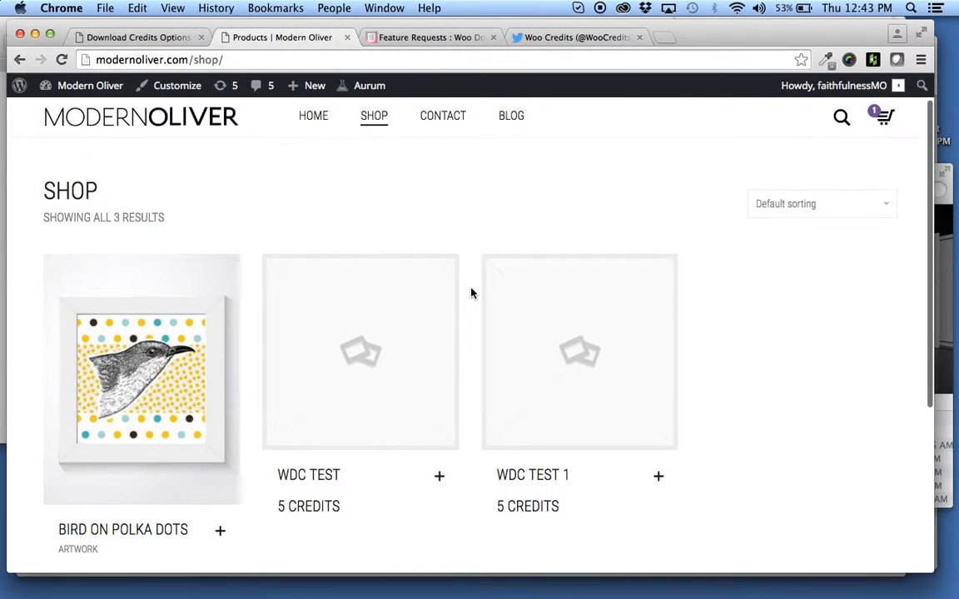
pyautogui.click(137, 37)
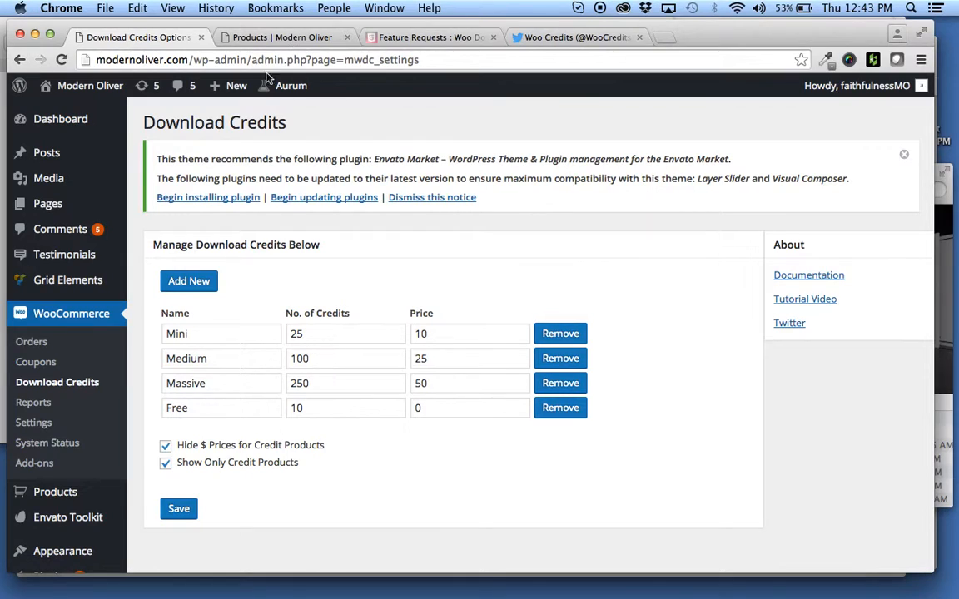
pyautogui.moveTo(36, 361)
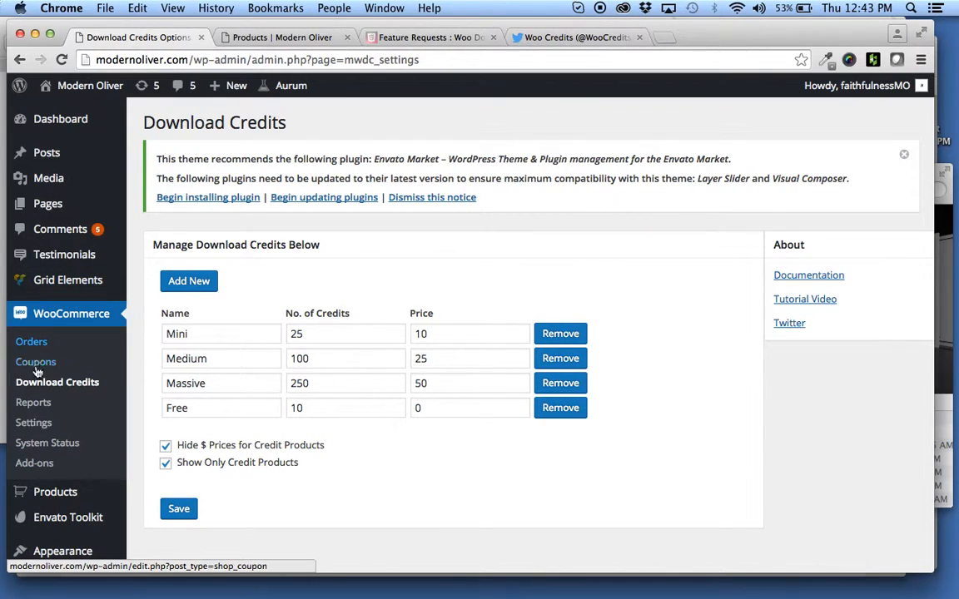
pyautogui.click(283, 37)
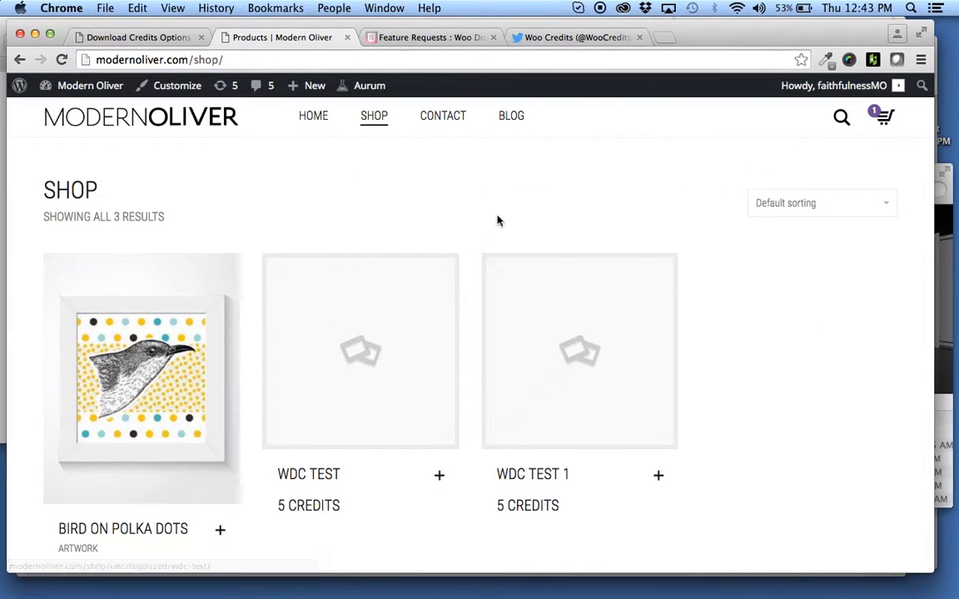
pyautogui.scroll(-3)
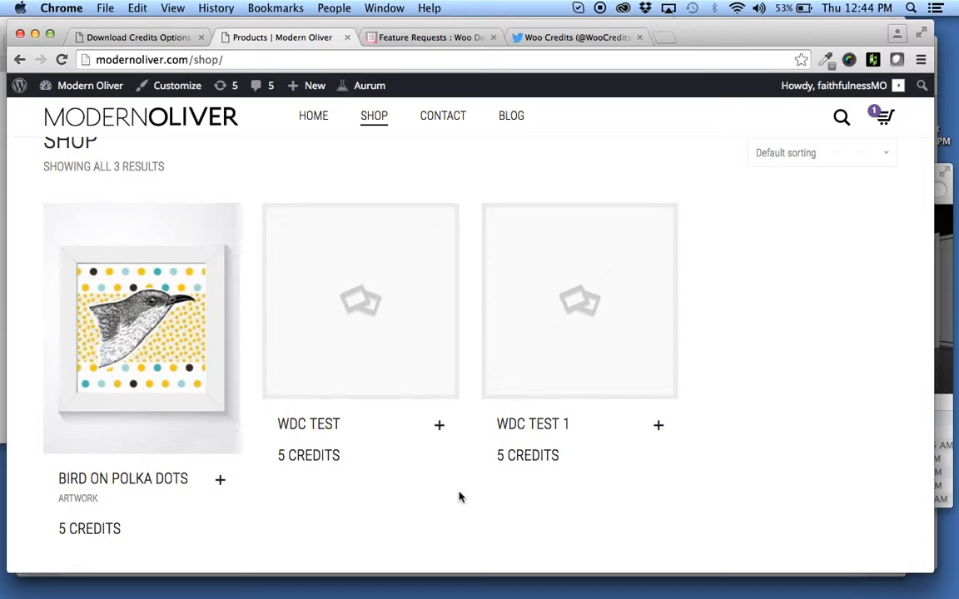
pyautogui.click(360, 301)
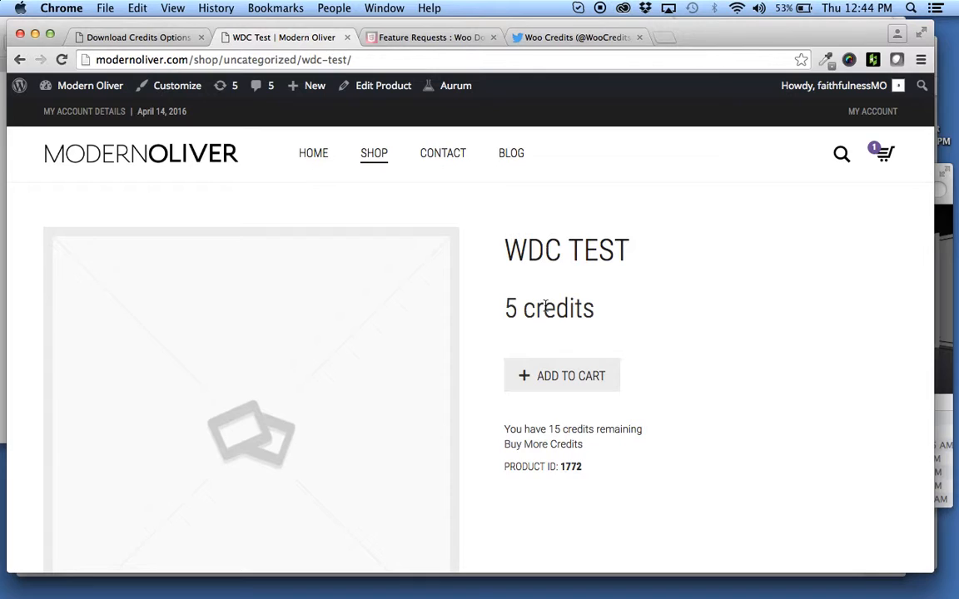
# - Review WDC TEST showing 15 credits remaining, then view Feature Requests and WooCredits Twitter
pyautogui.scroll(-3)
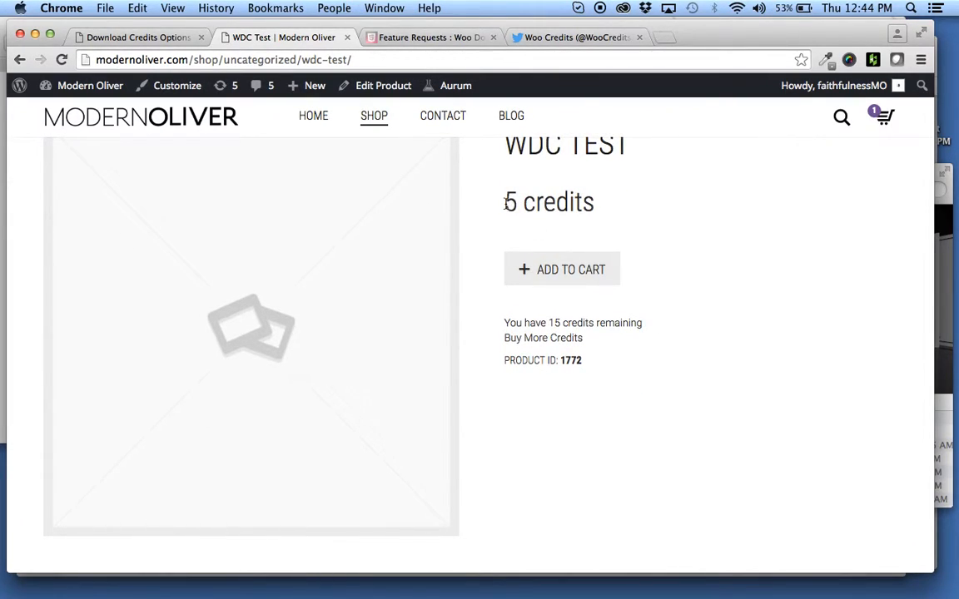
pyautogui.scroll(-3)
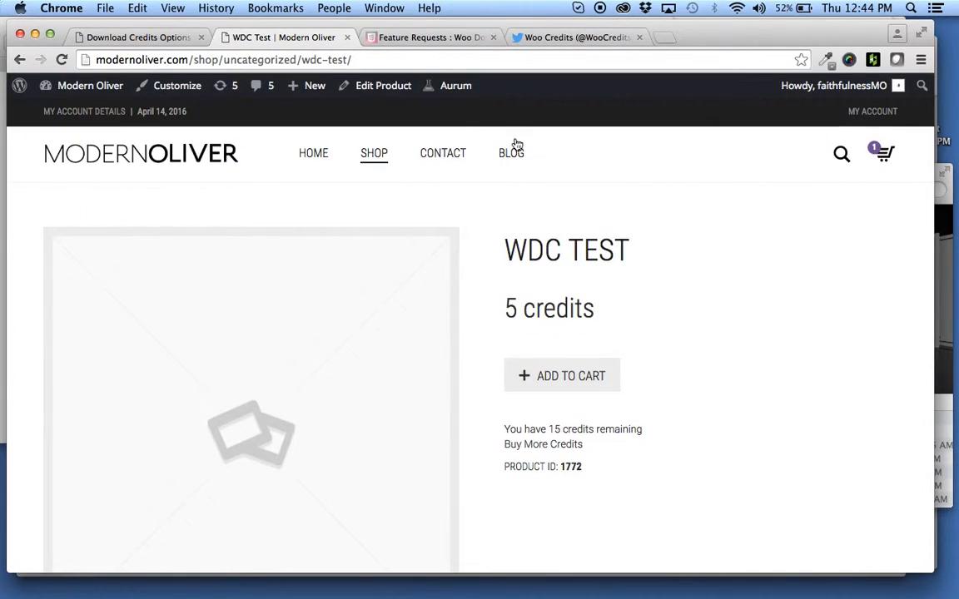
pyautogui.click(428, 36)
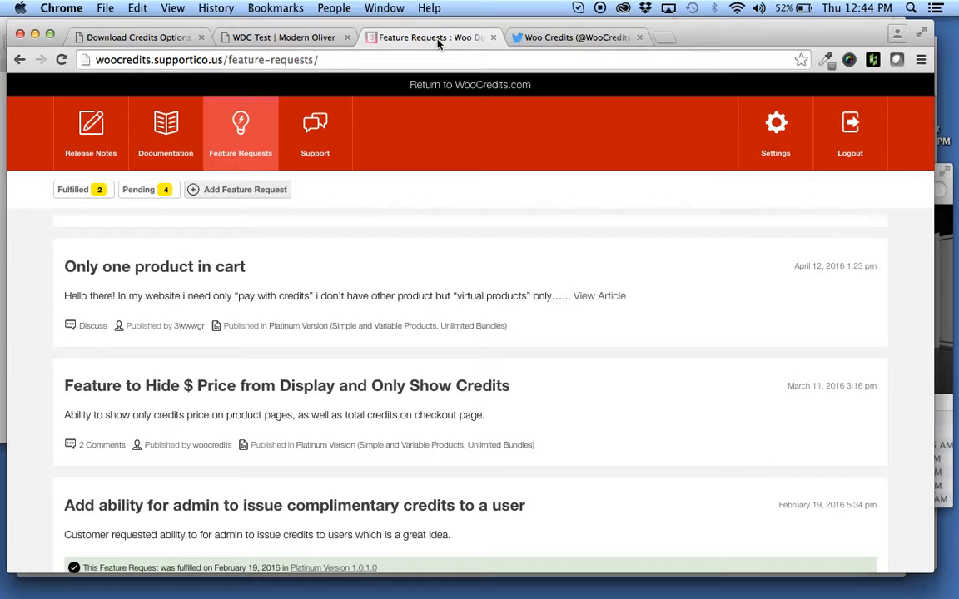
pyautogui.click(175, 59)
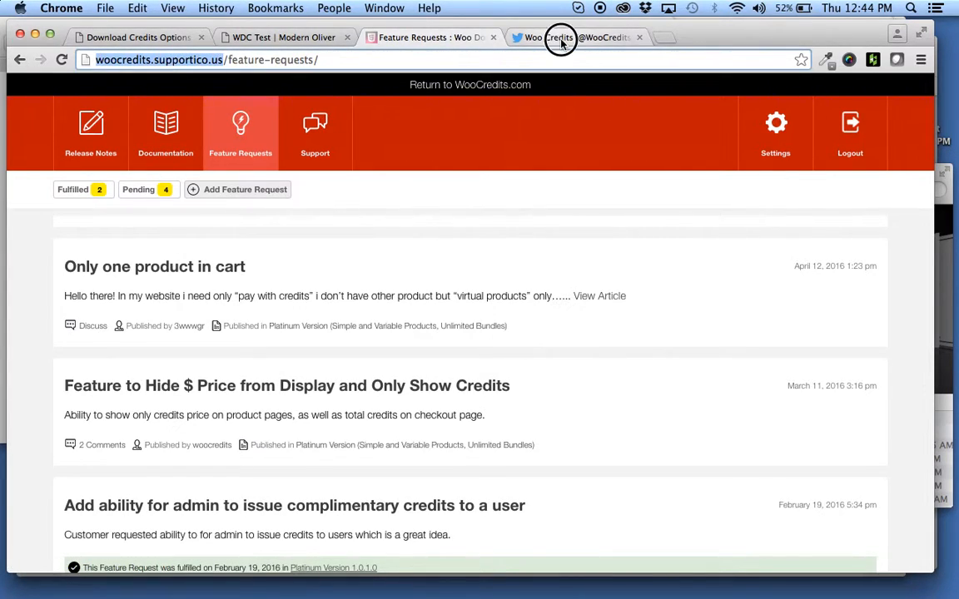
pyautogui.click(574, 36)
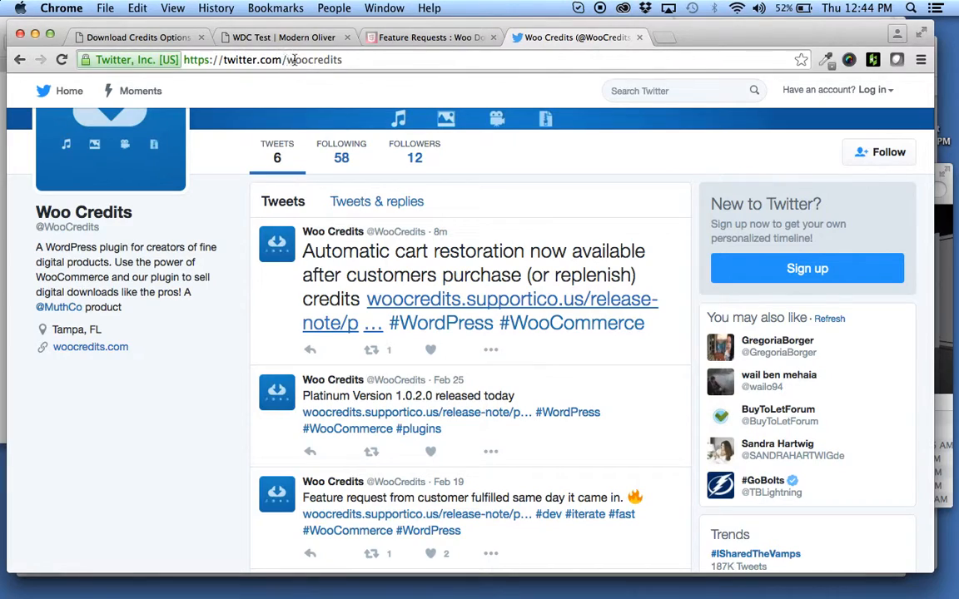